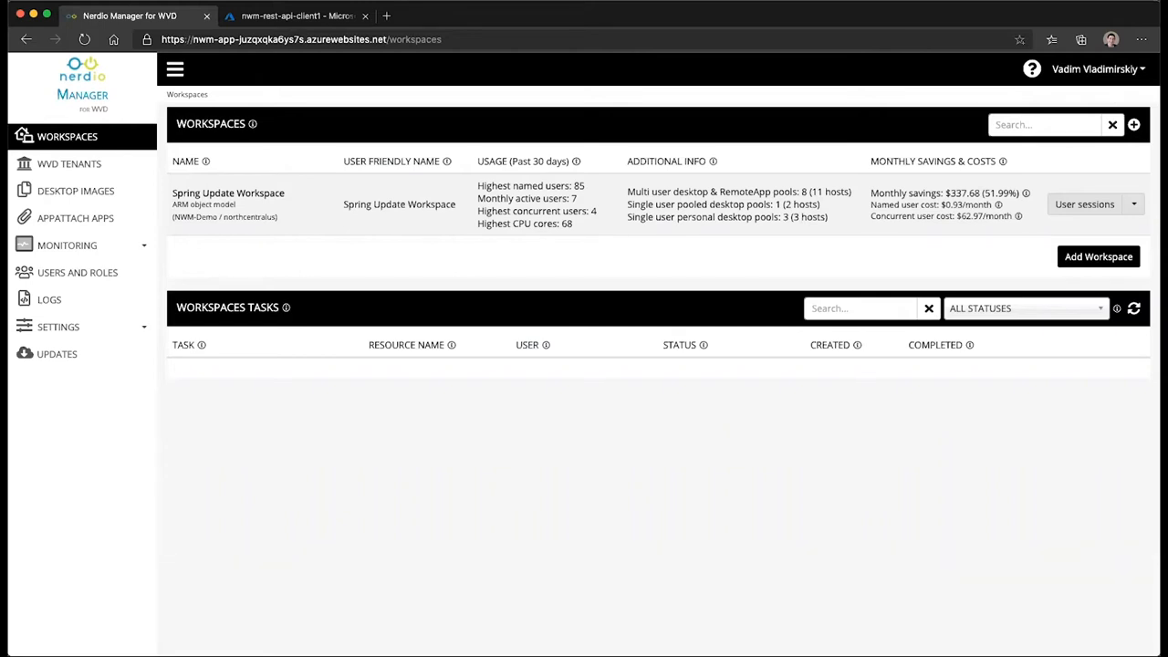
mouse_move(76, 191)
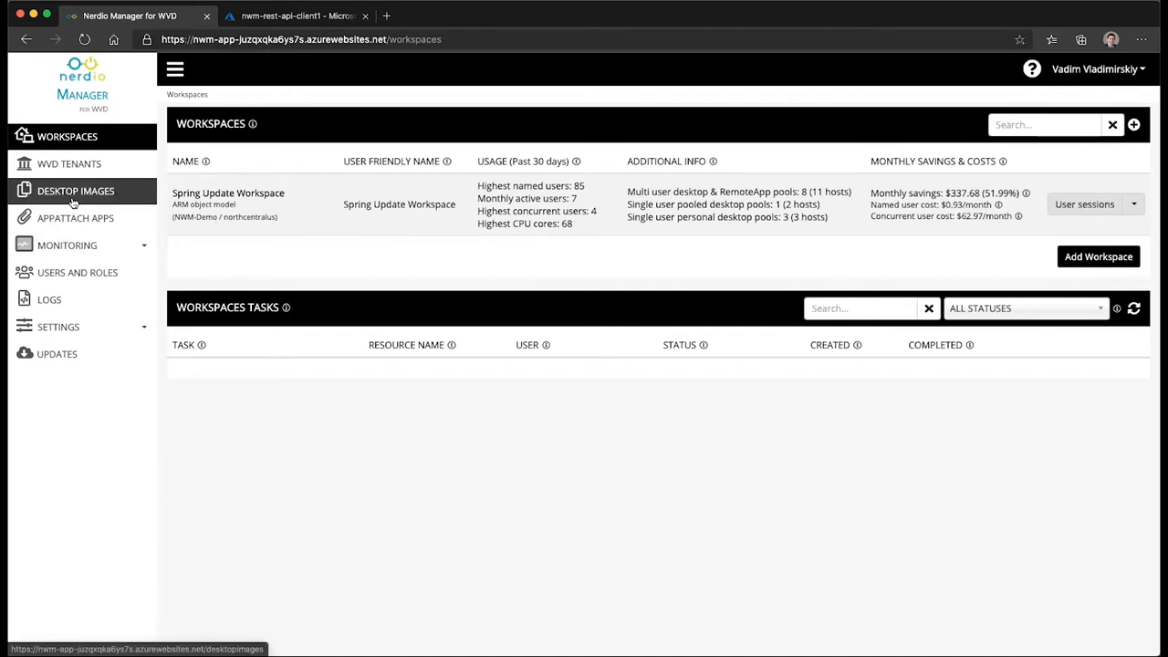
Show the Desktop Images list from the left navigation.
click(77, 192)
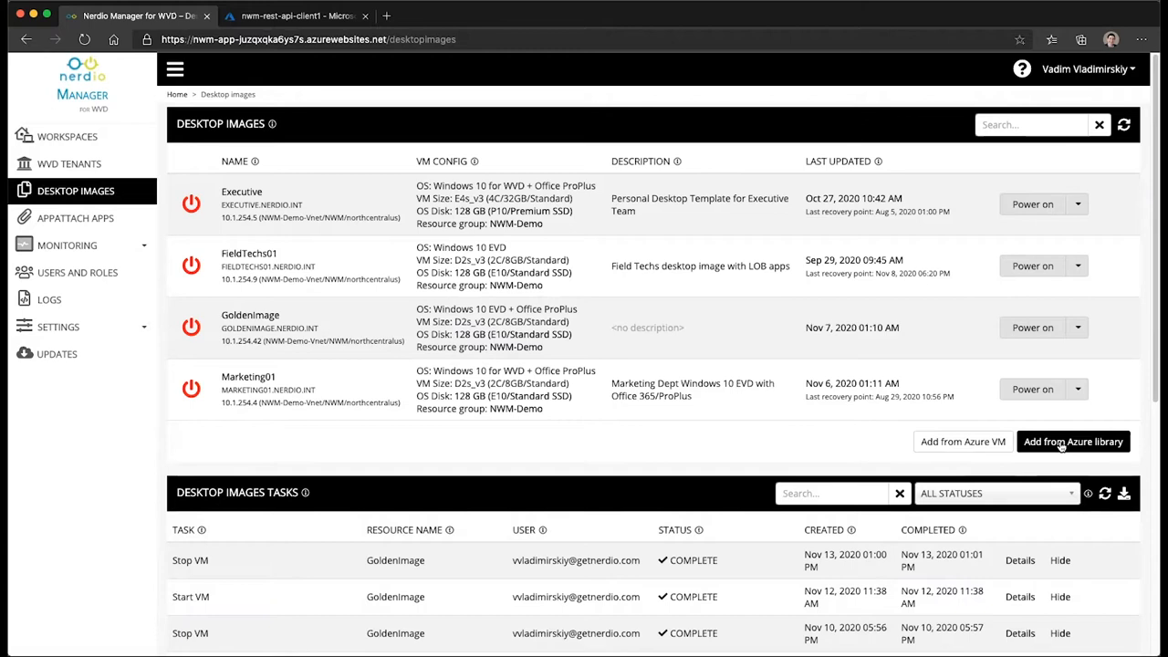
Start adding a desktop image from the Azure library and browse the available Azure images.
click(1073, 440)
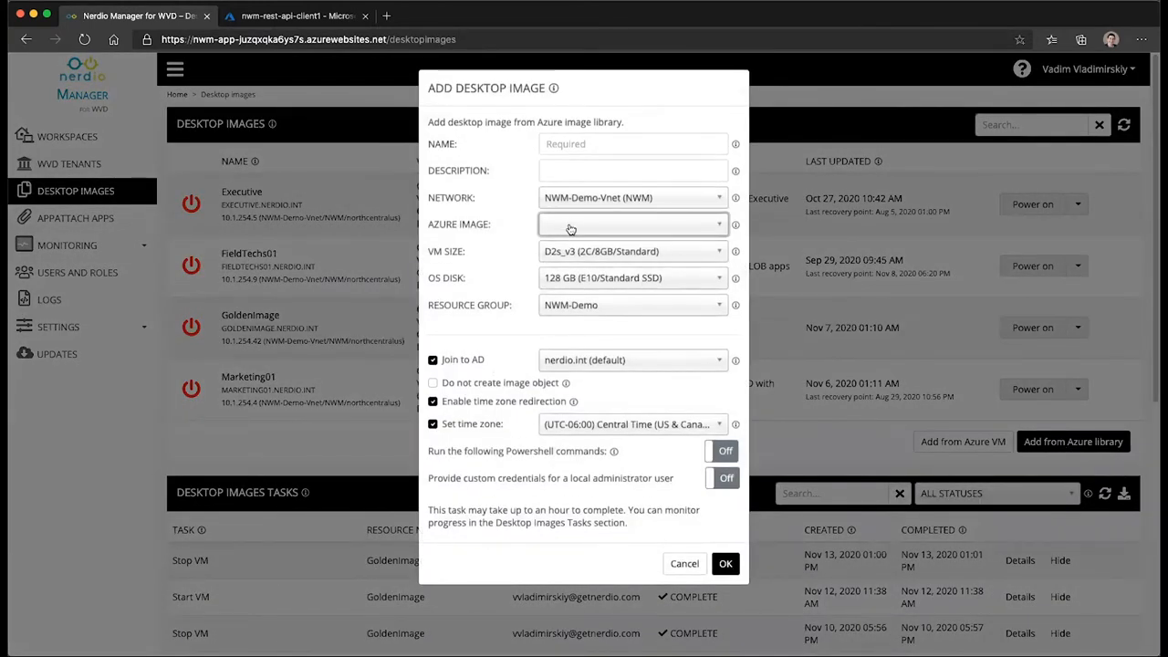
click(631, 224)
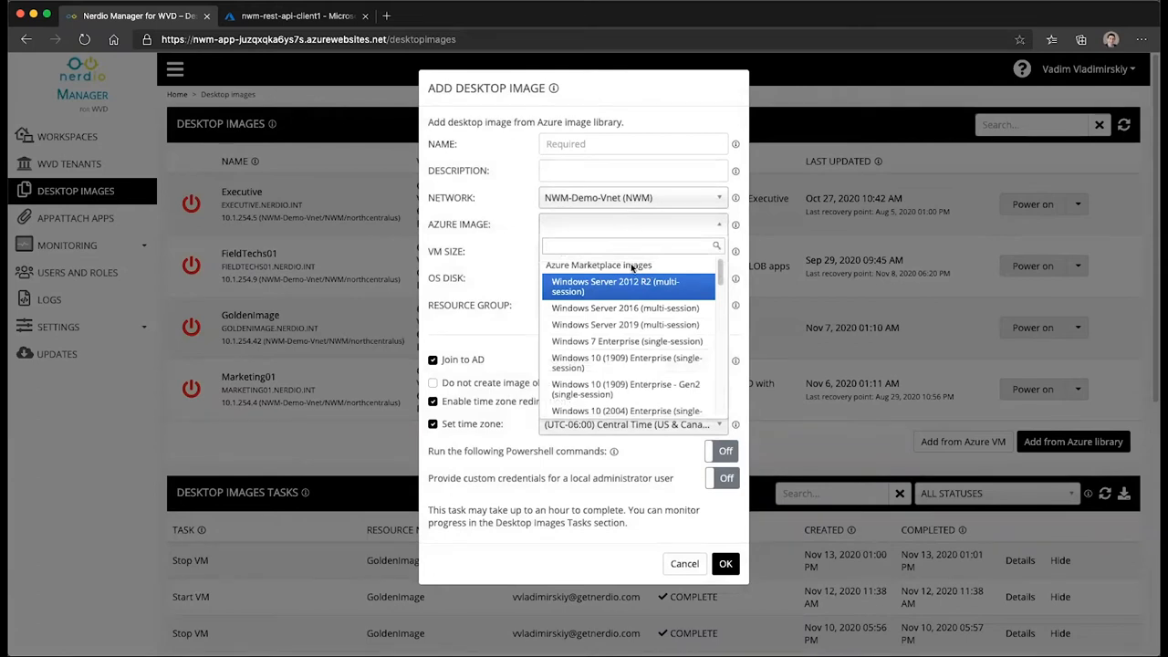
mouse_move(738, 278)
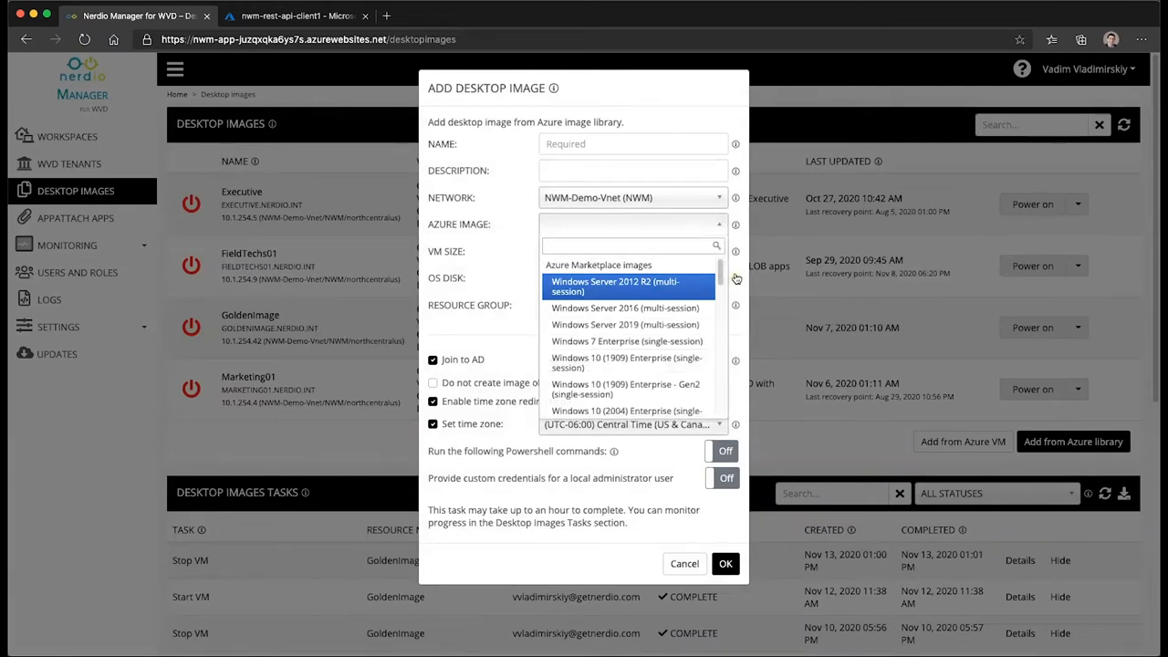
scroll(down, 3)
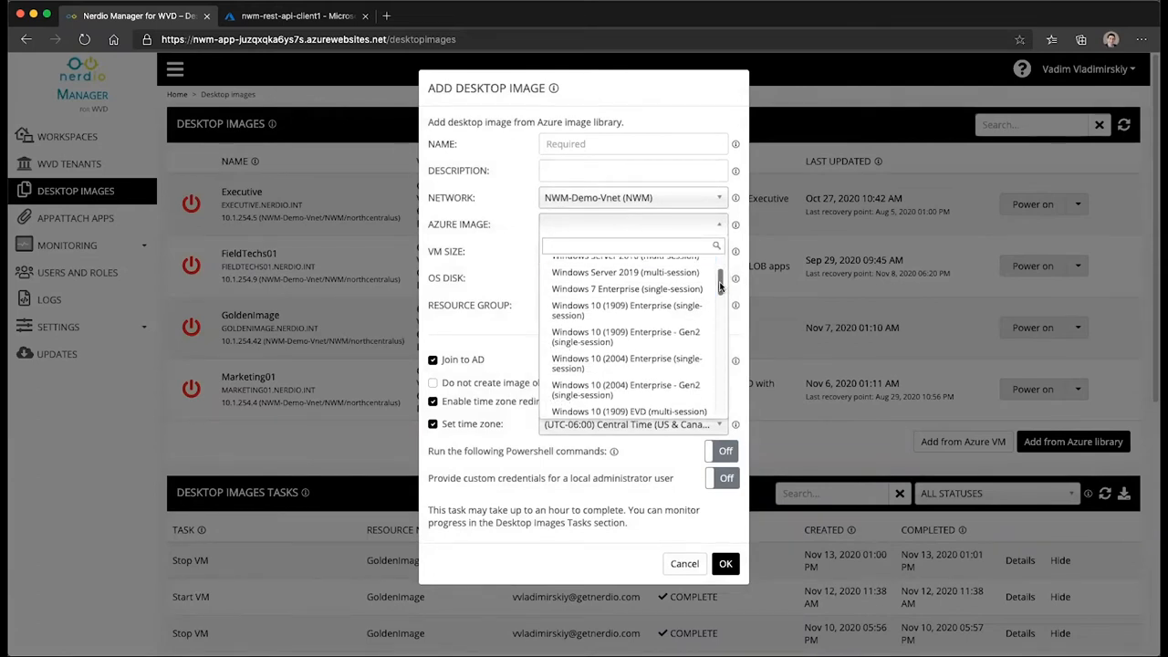
scroll(down, 3)
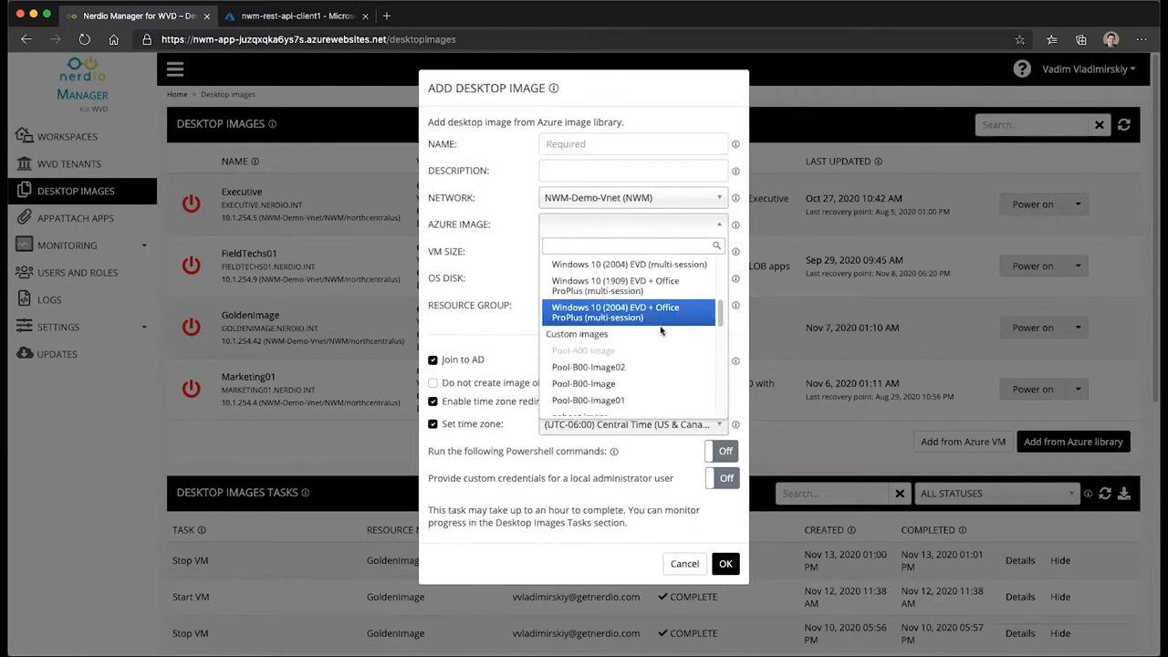
scroll(down, 3)
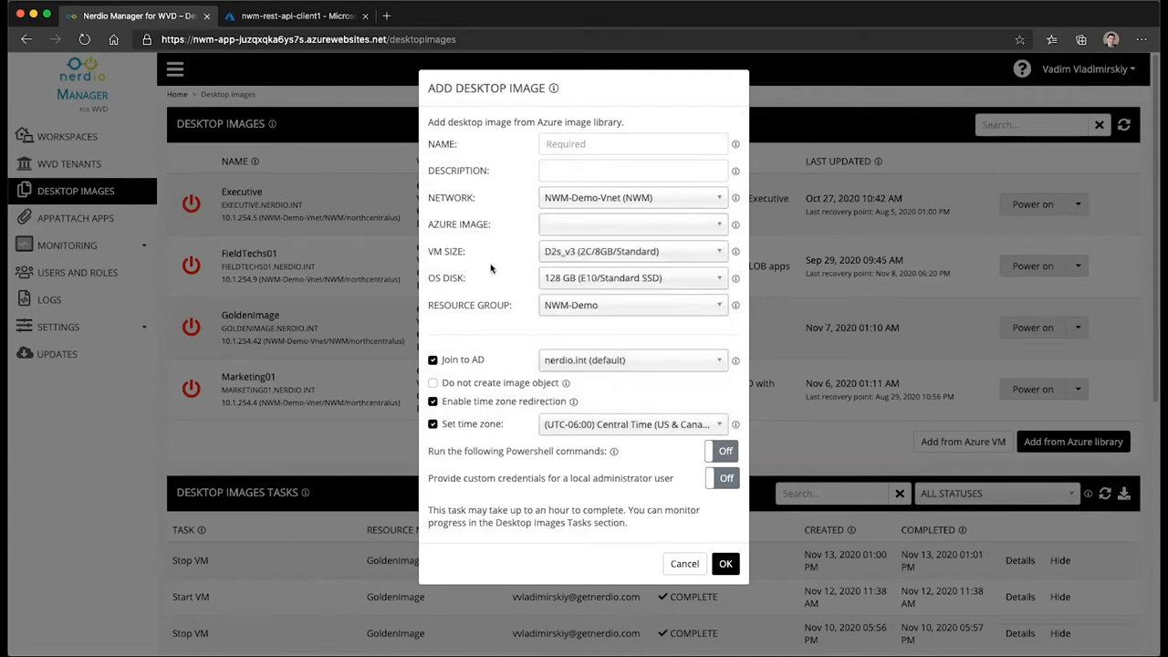
mouse_move(543, 425)
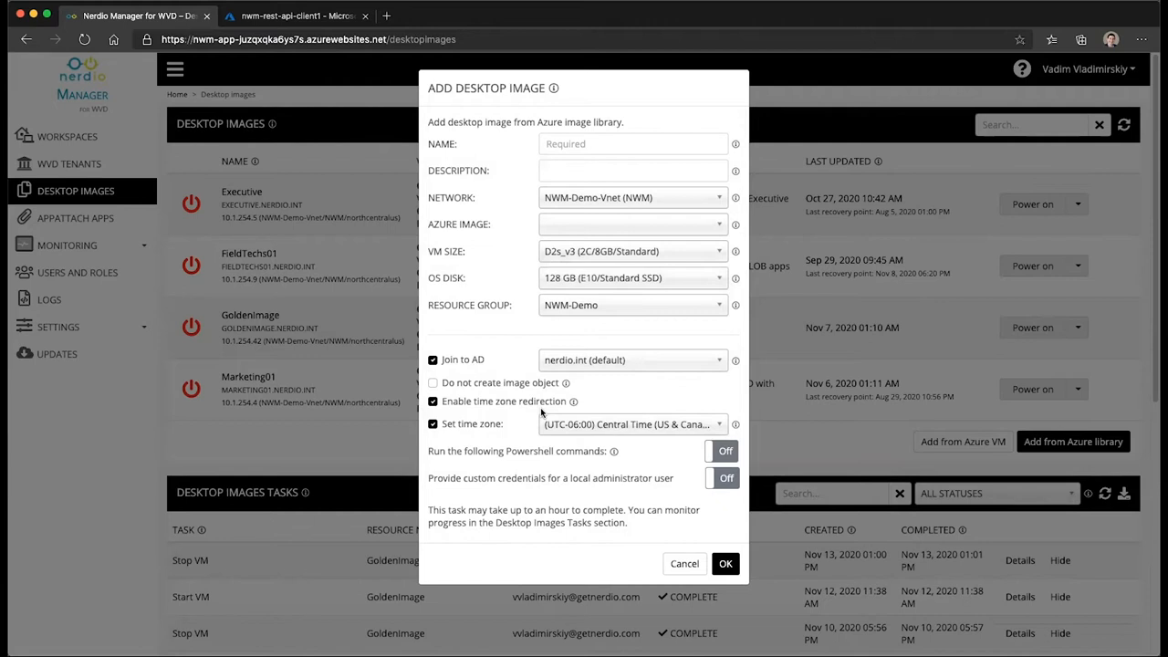
mouse_move(607, 398)
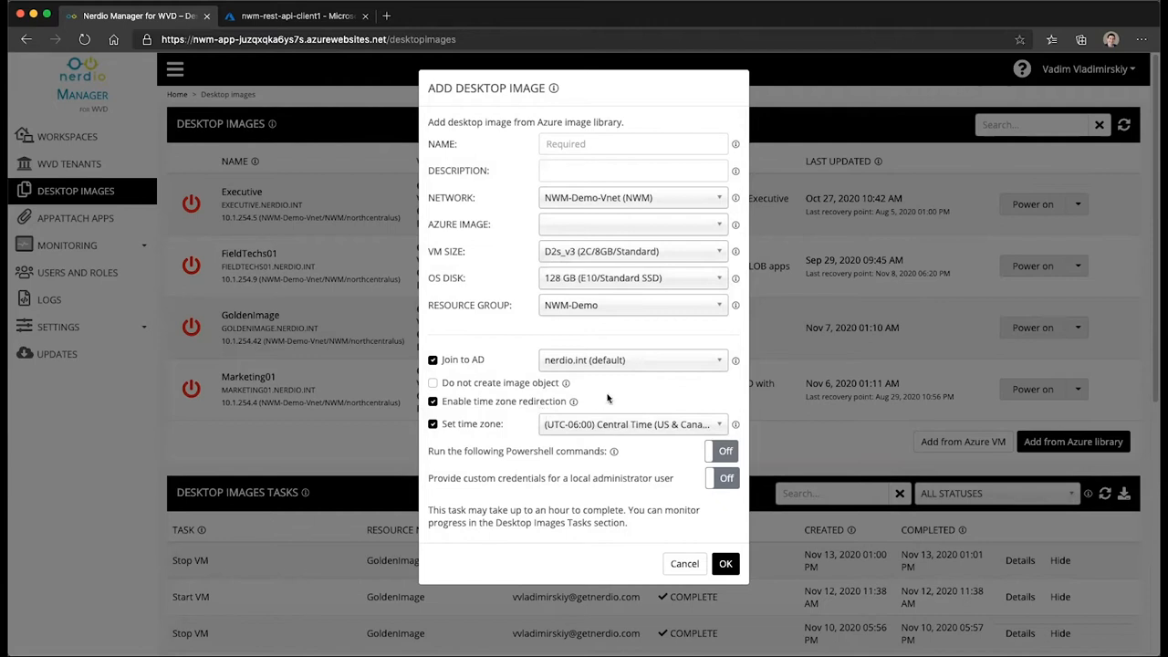
Turn on 'Run the following Powershell commands' and review the default error-handling script.
click(716, 451)
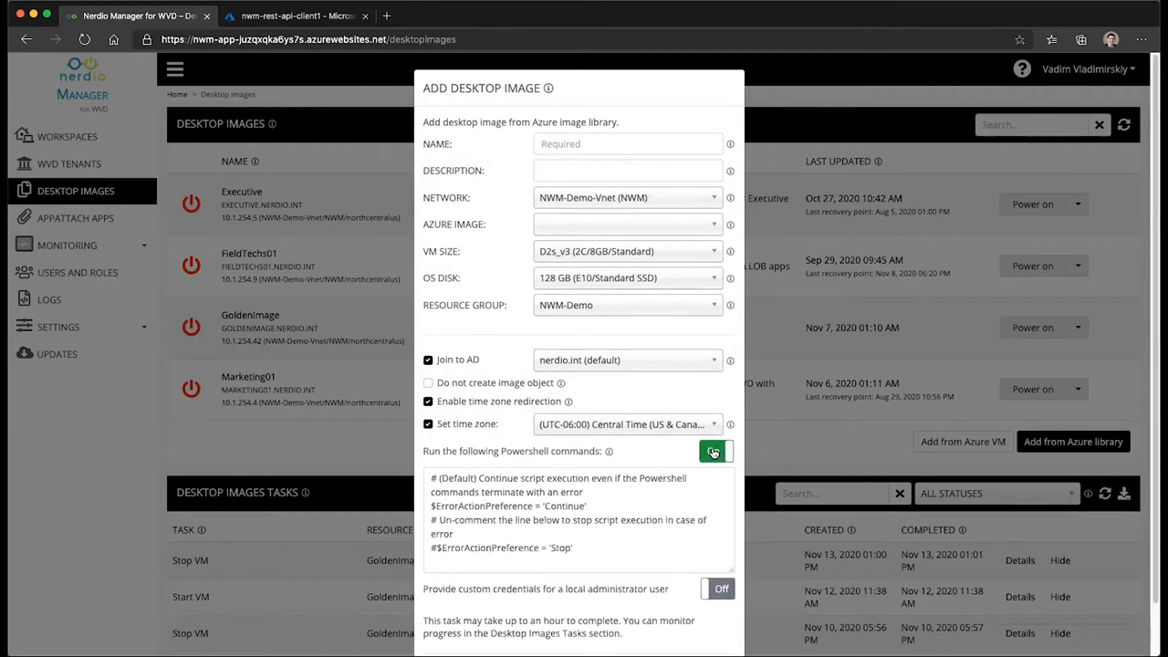
click(709, 451)
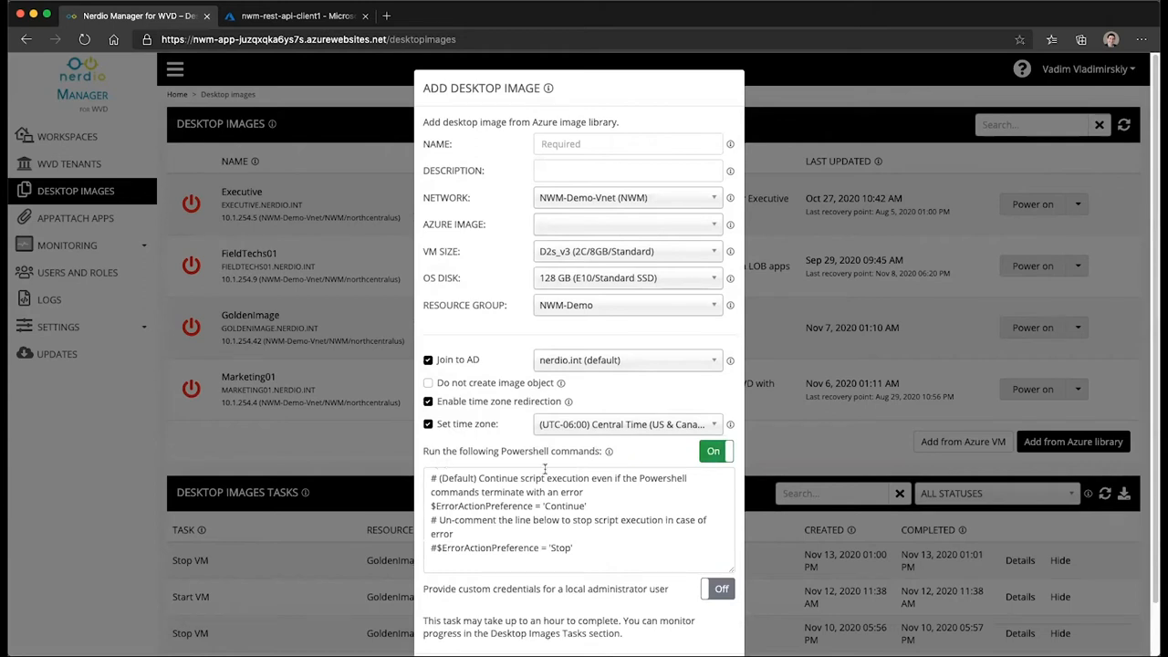
mouse_move(569, 456)
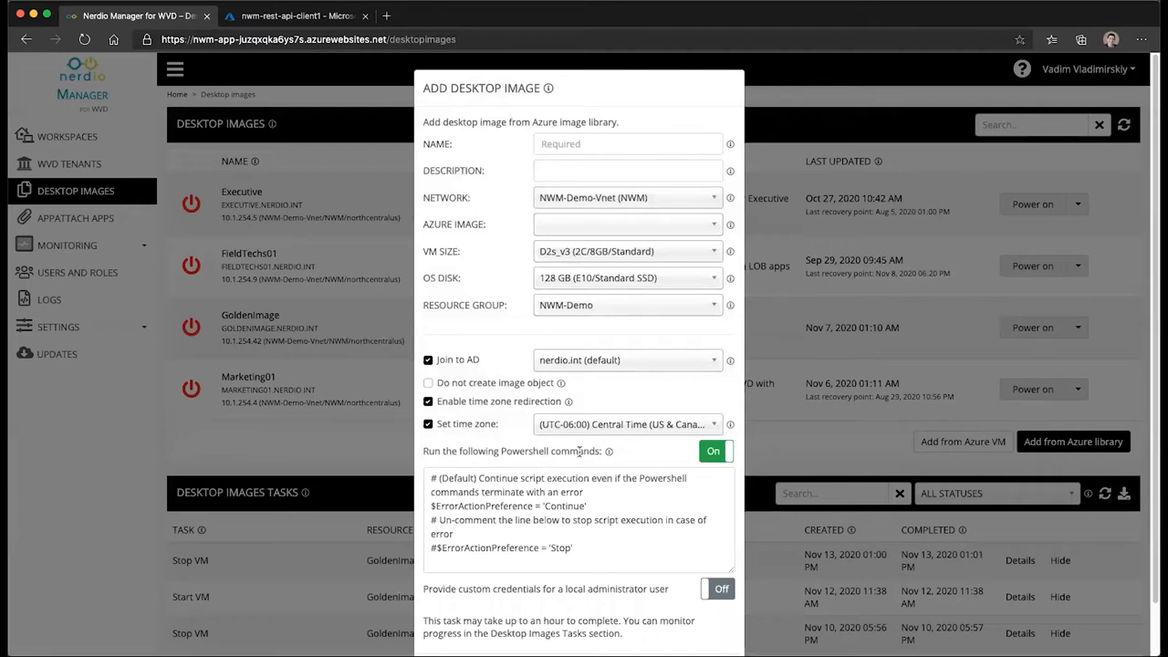
mouse_move(609, 453)
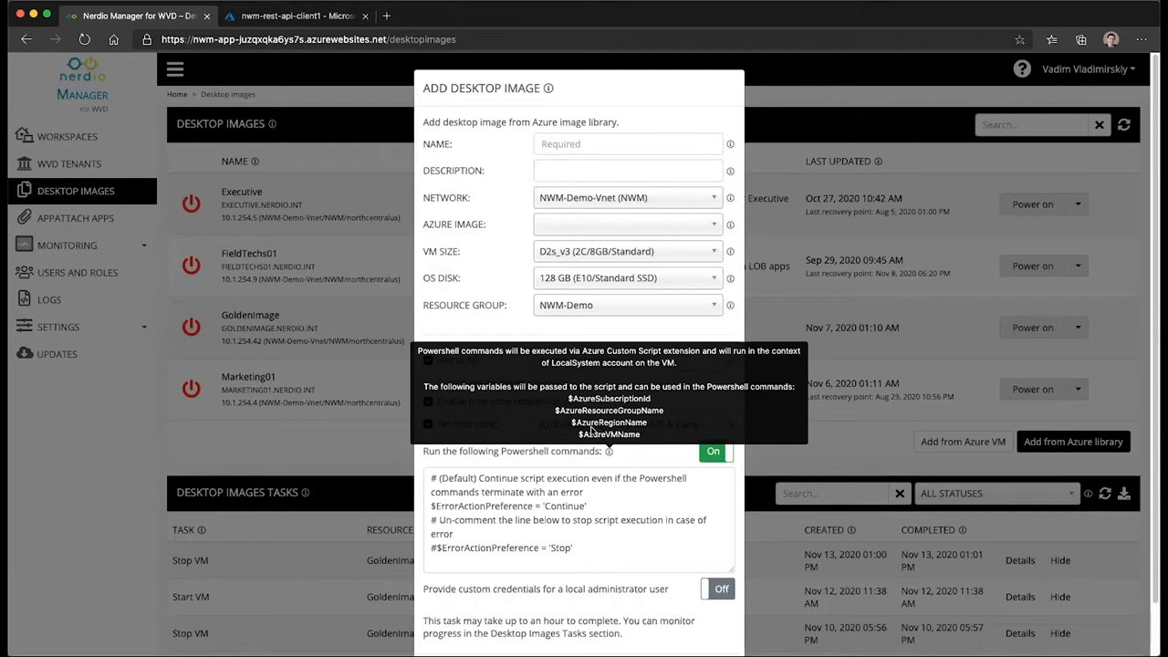
mouse_move(595, 412)
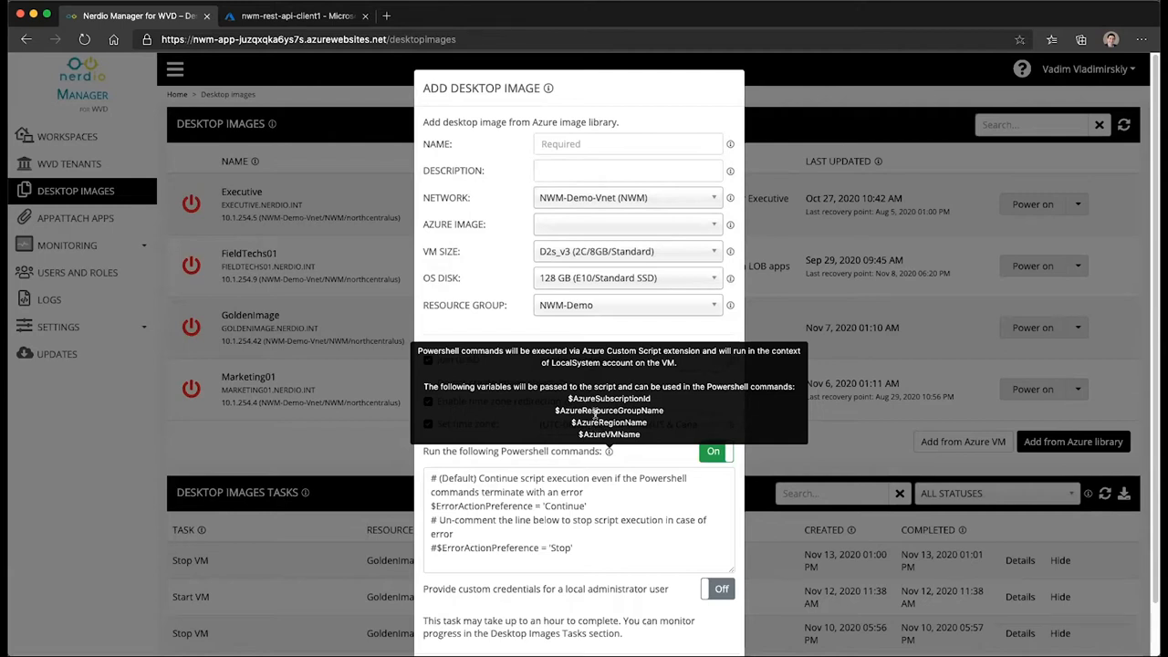
mouse_move(618, 467)
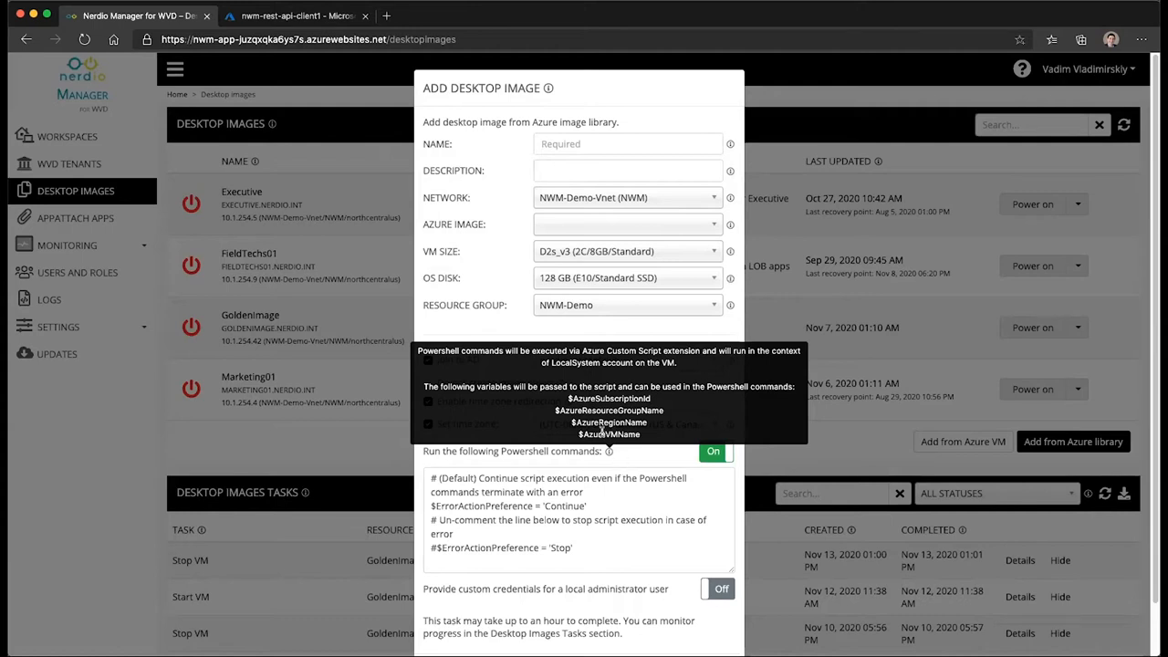
mouse_move(615, 434)
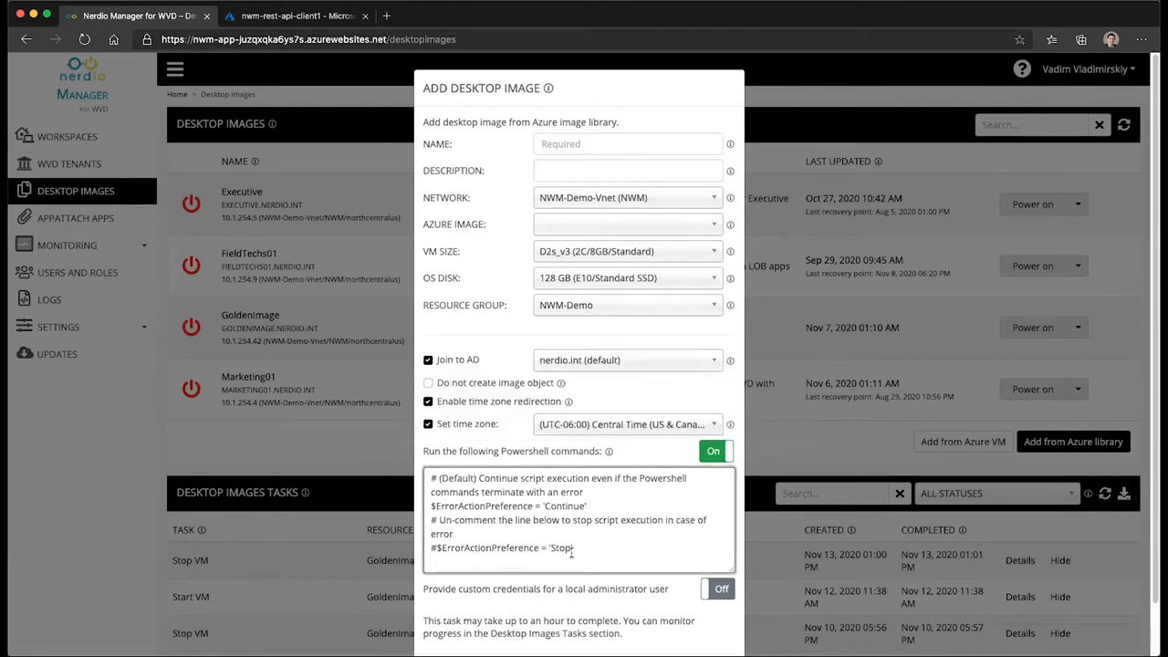
scroll(down, 3)
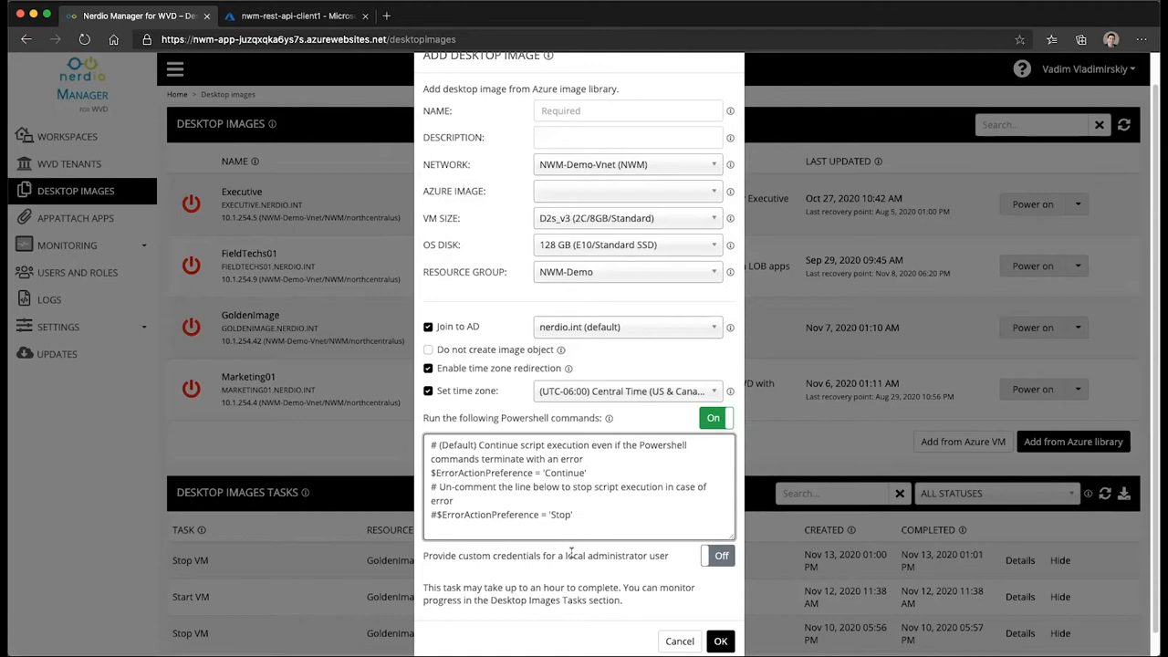
mouse_move(606, 546)
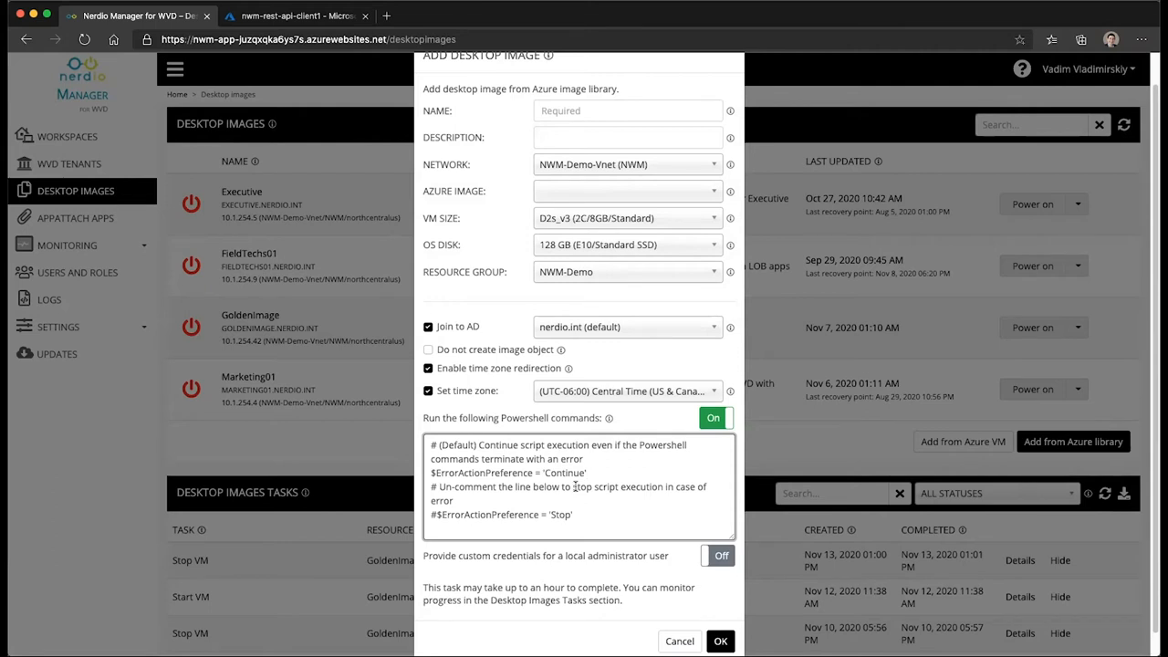
mouse_move(597, 550)
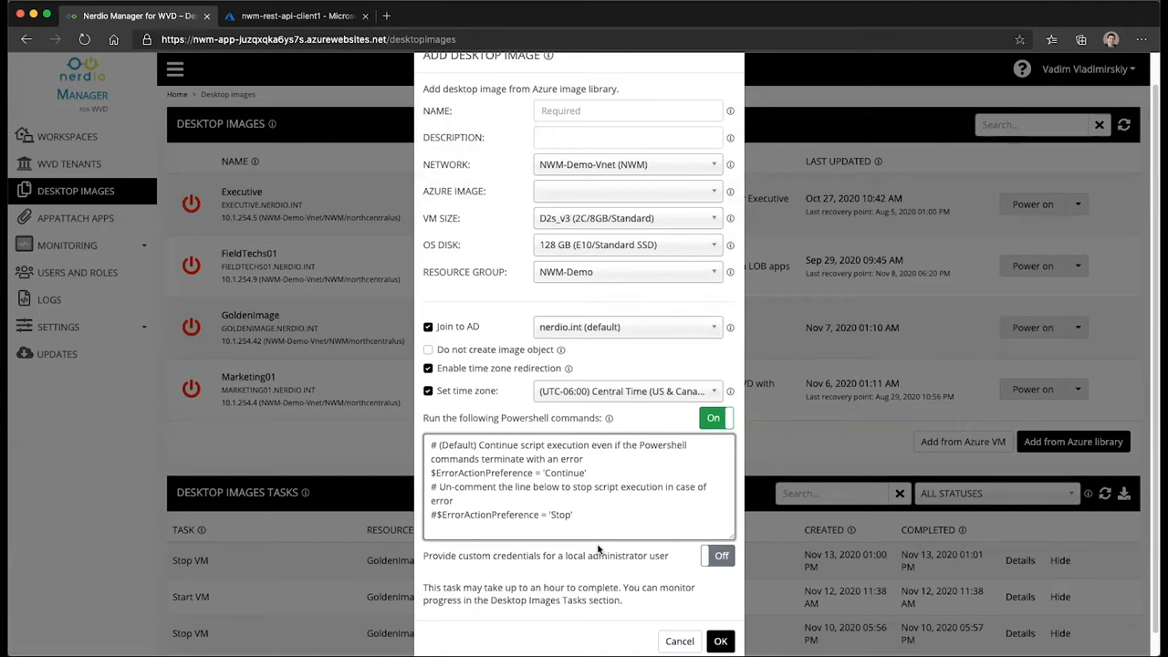
mouse_move(666, 413)
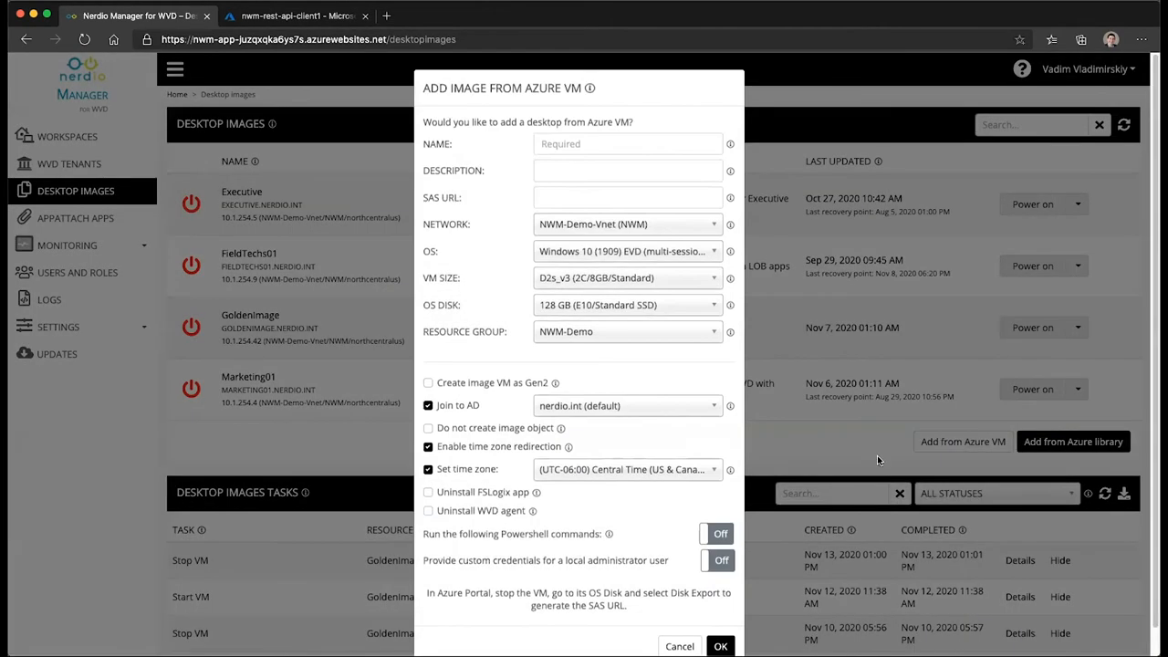
Turn on PowerShell commands in the Add Image from Azure VM form.
click(715, 533)
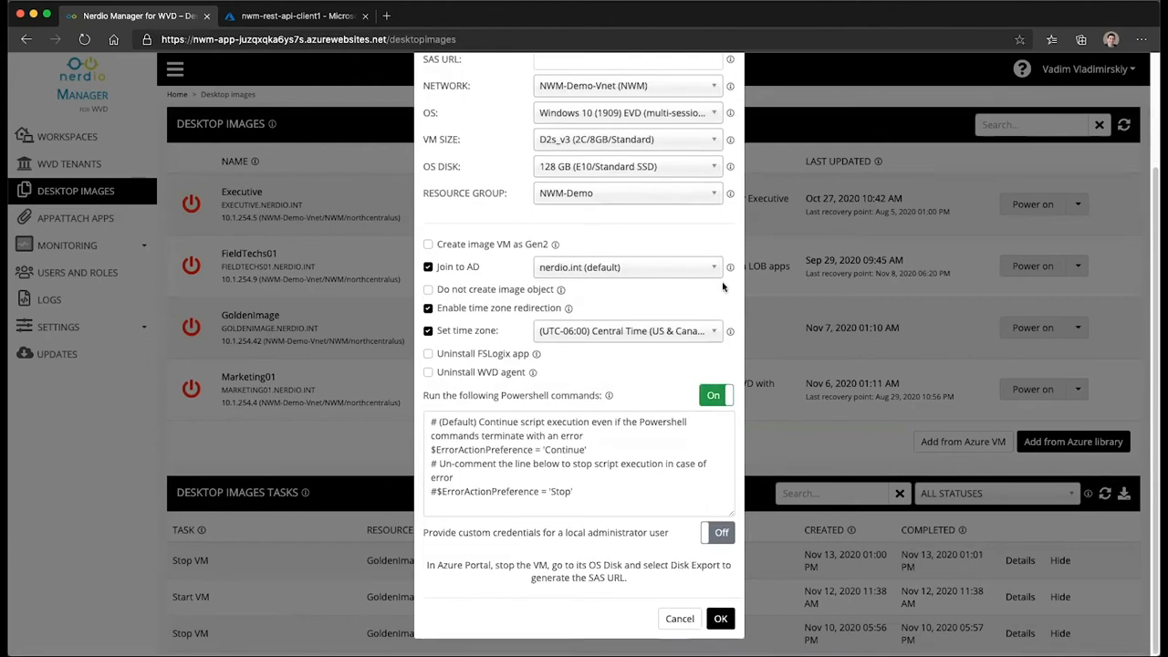
mouse_move(639, 306)
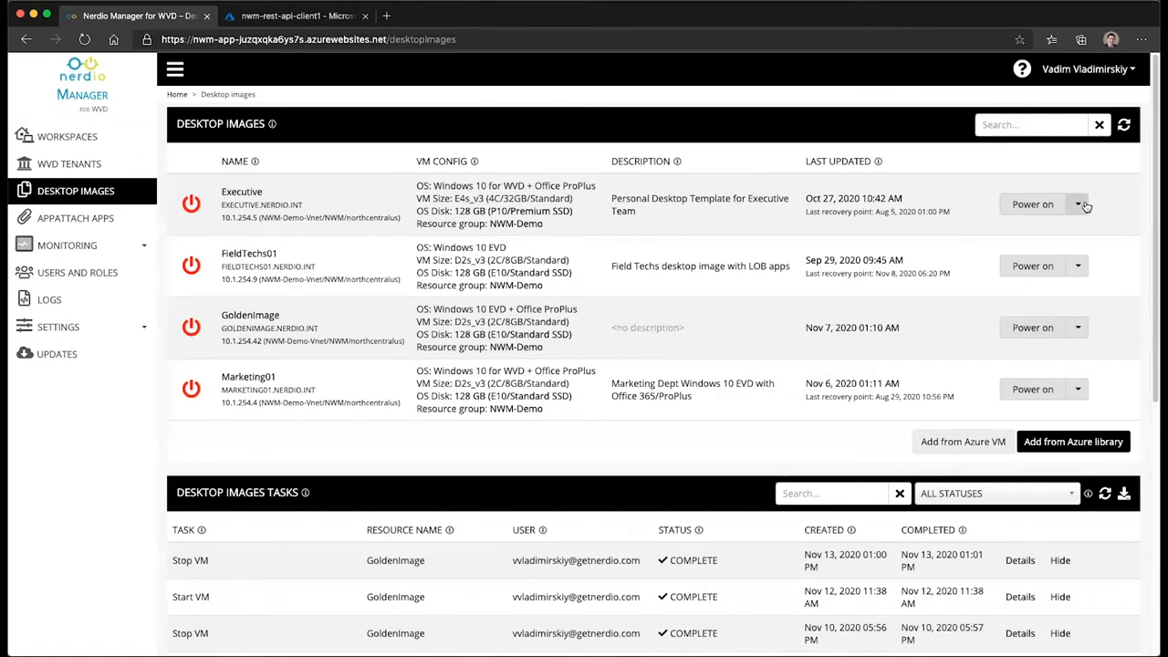
Set Executive as an image with PowerShell commands and Schedule both turned on.
click(1077, 205)
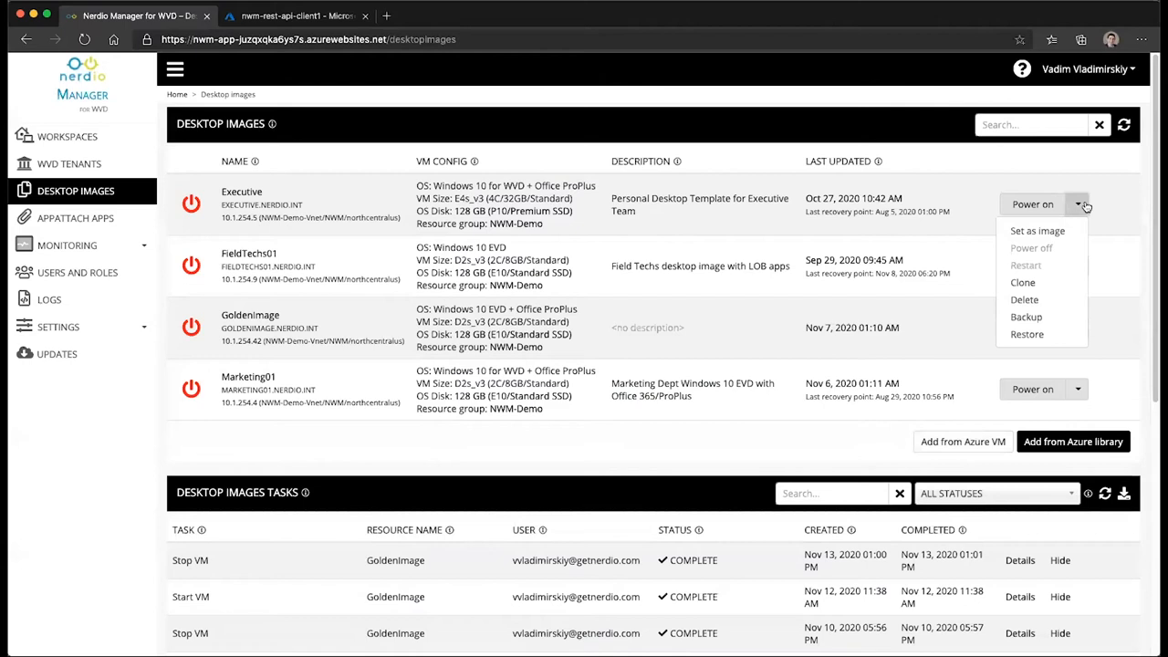
click(1049, 232)
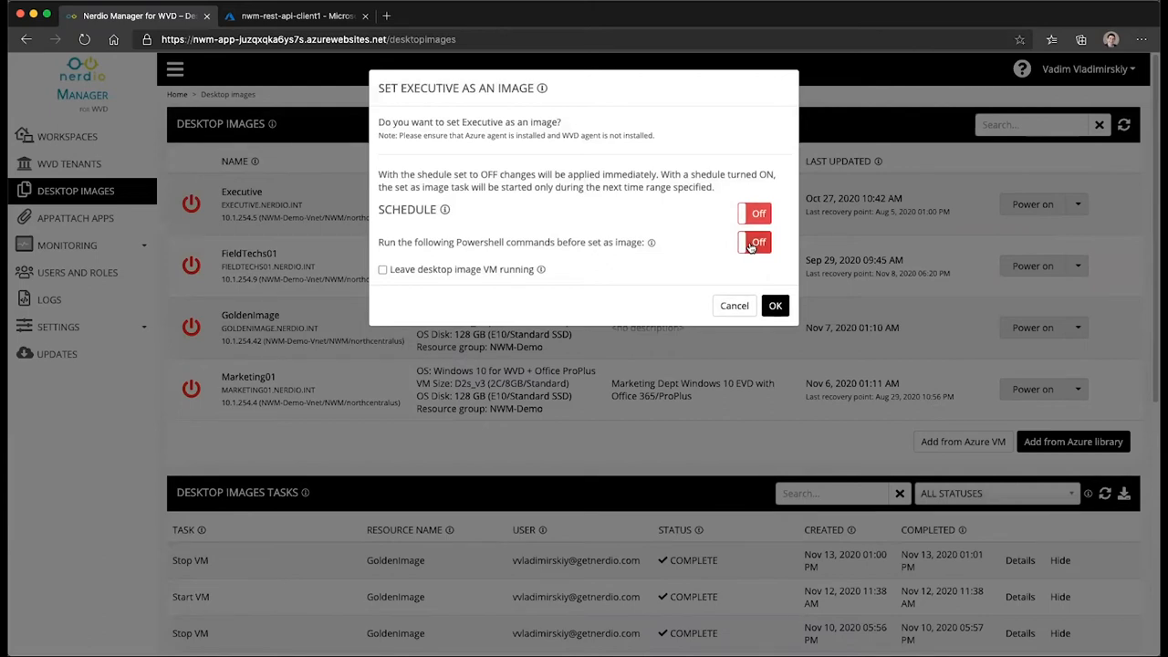
click(752, 241)
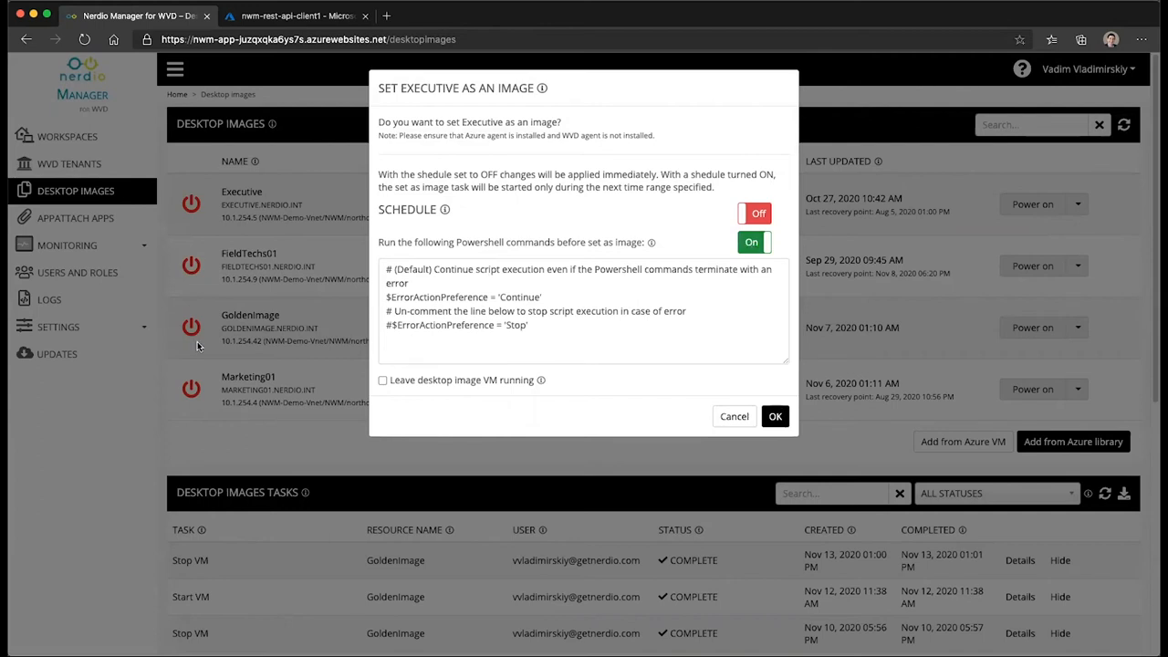
mouse_move(246, 350)
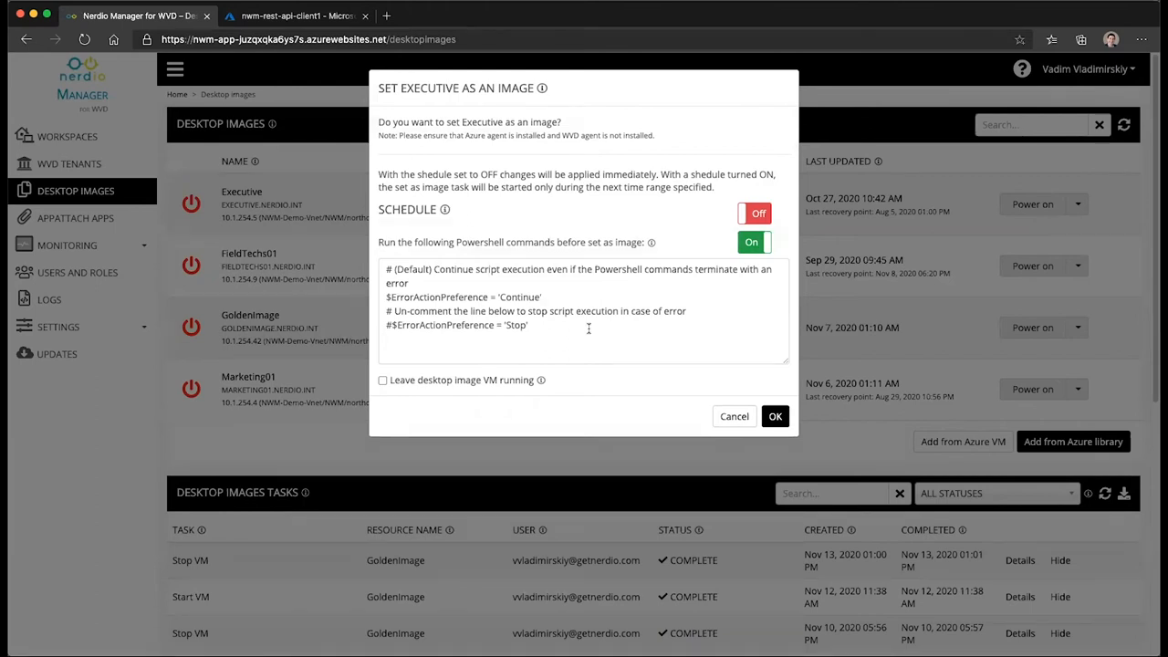
mouse_move(518, 338)
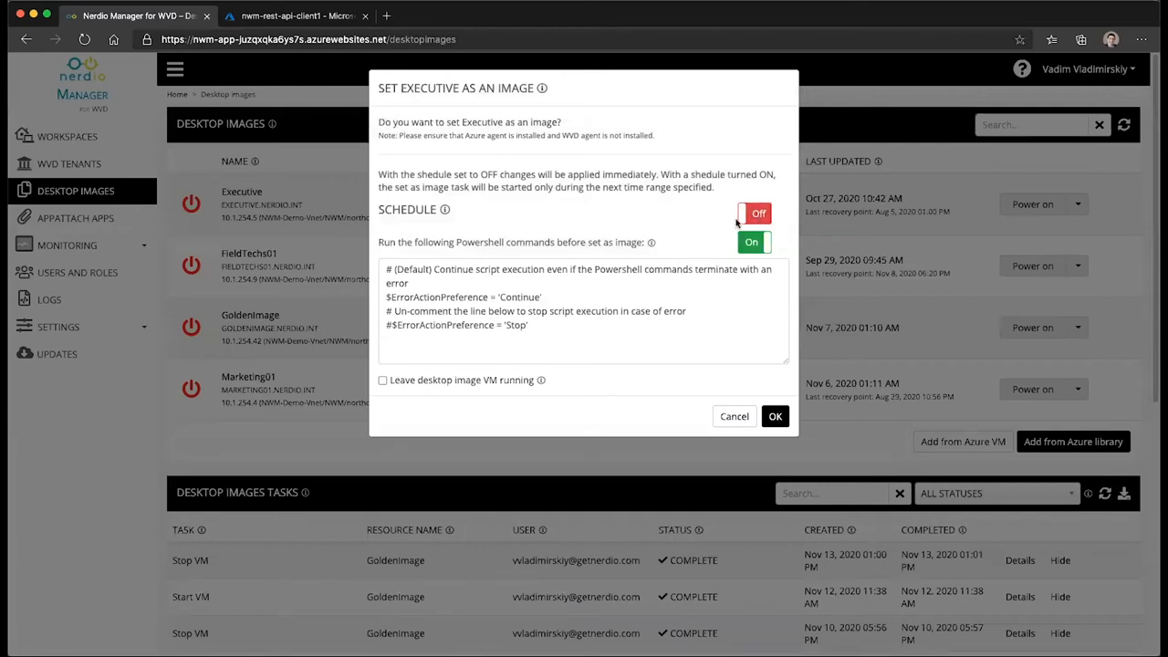
click(754, 211)
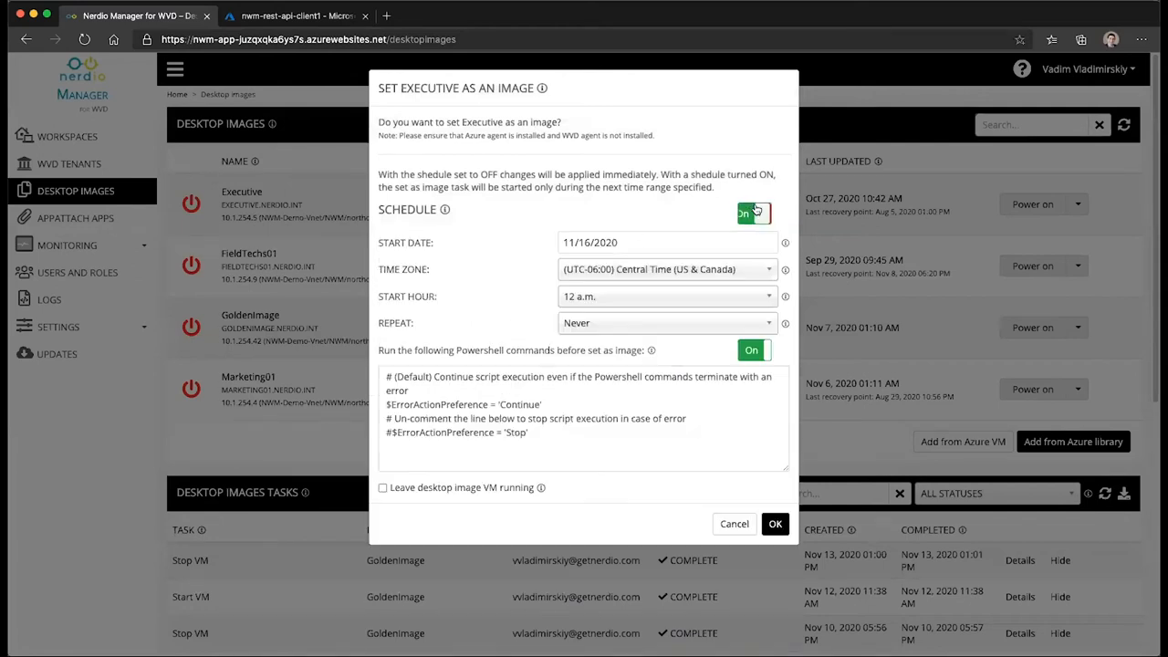
Make Executive's set-as-image schedule repeat weekly on Sunday.
click(752, 212)
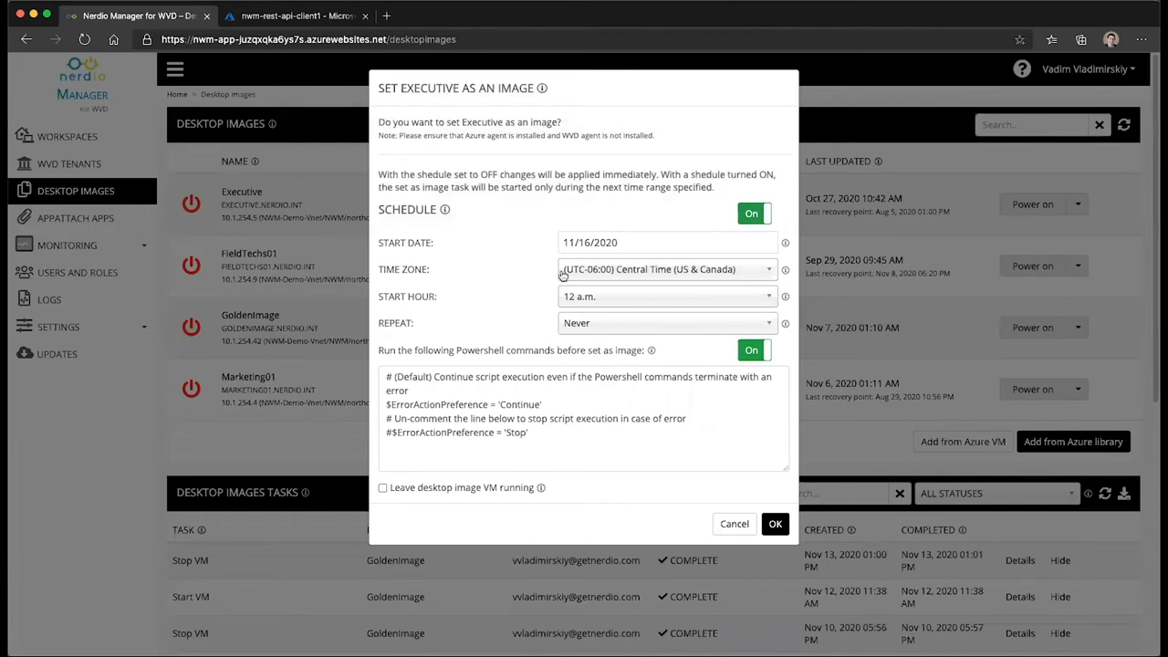
click(666, 323)
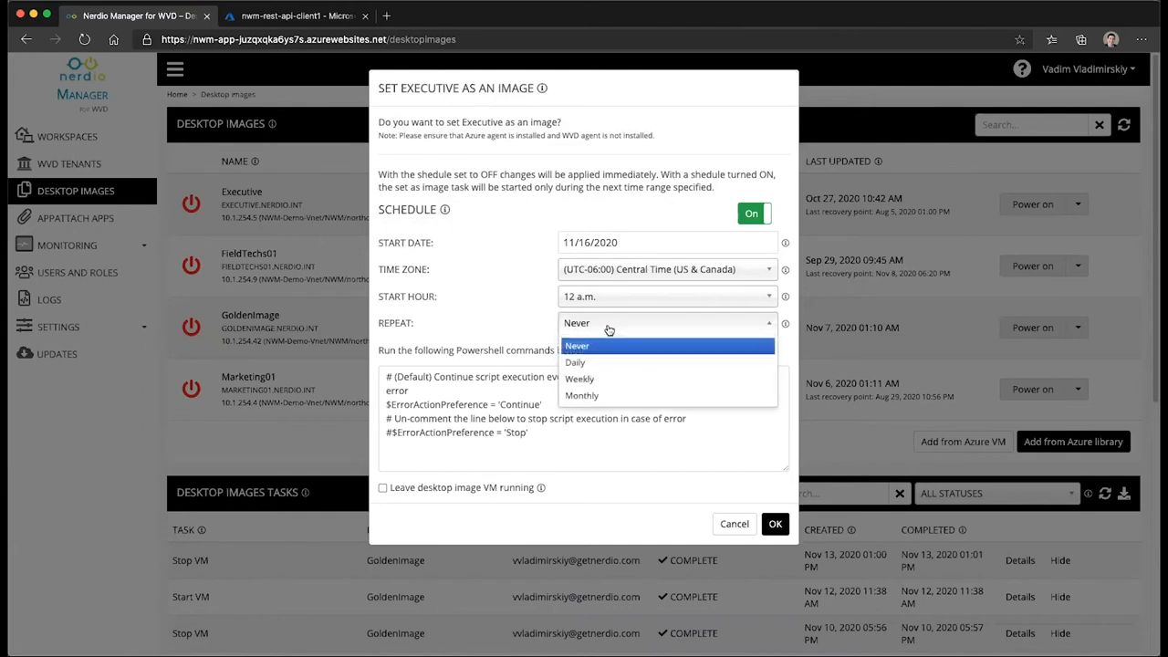
click(580, 378)
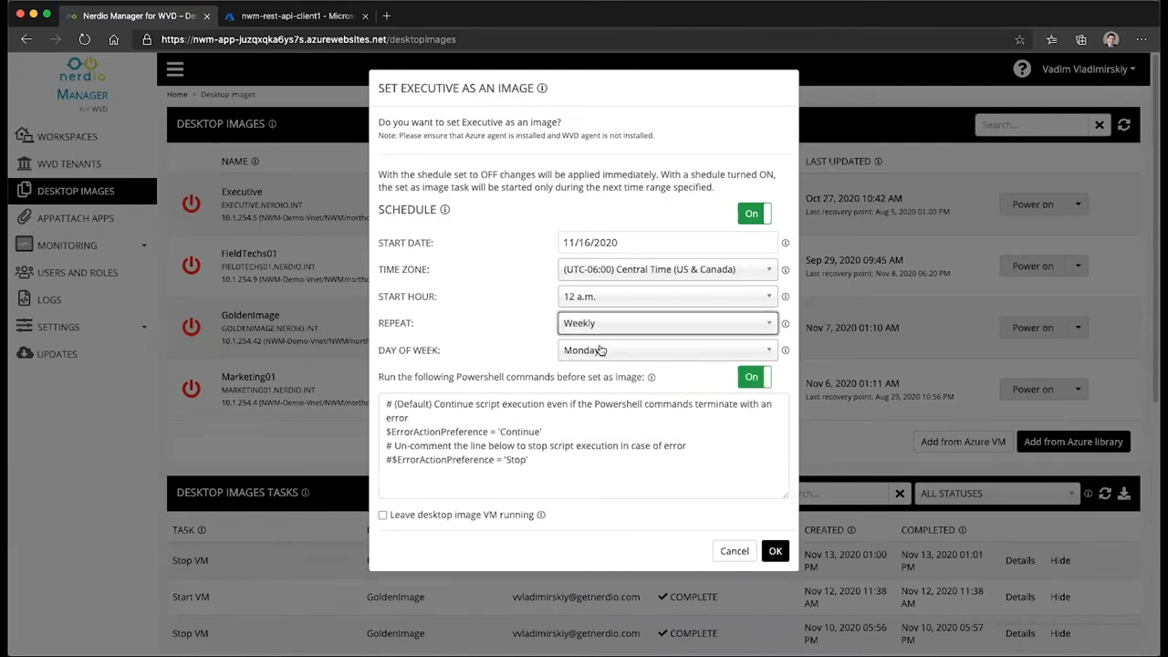
click(668, 350)
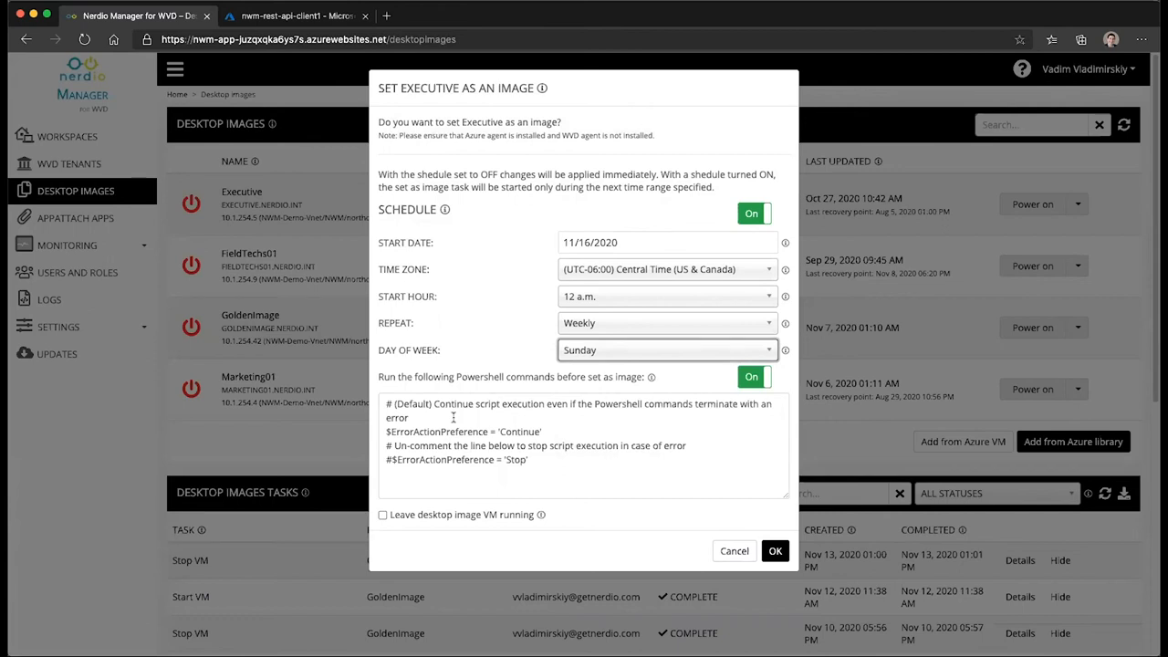
mouse_move(571, 453)
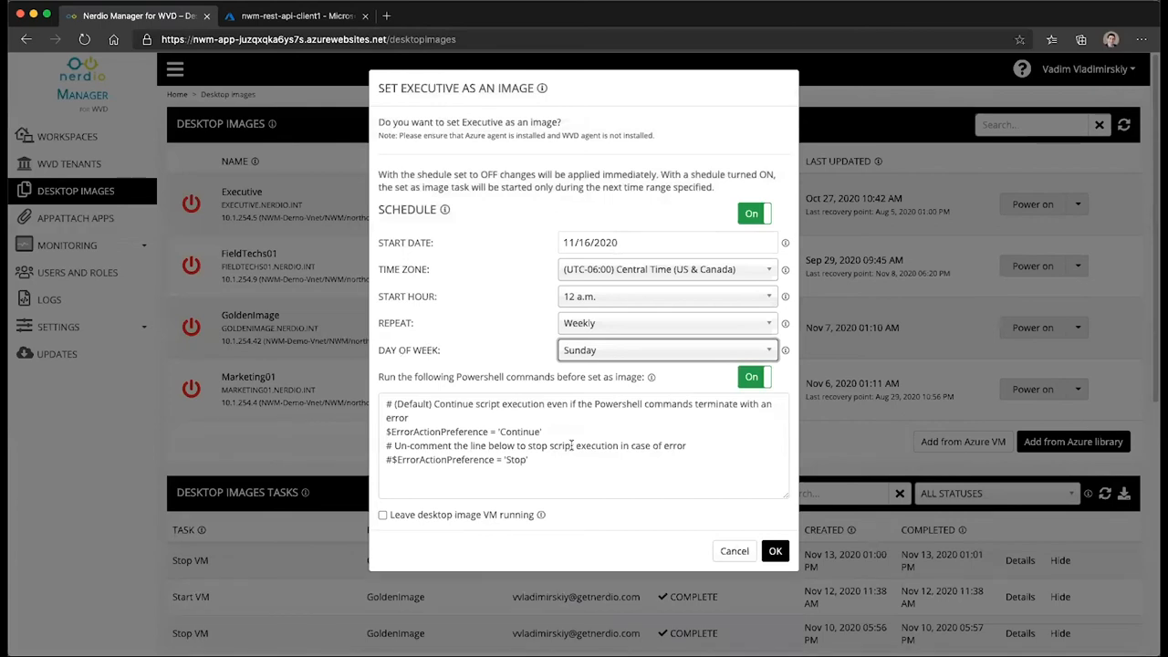
mouse_move(690, 224)
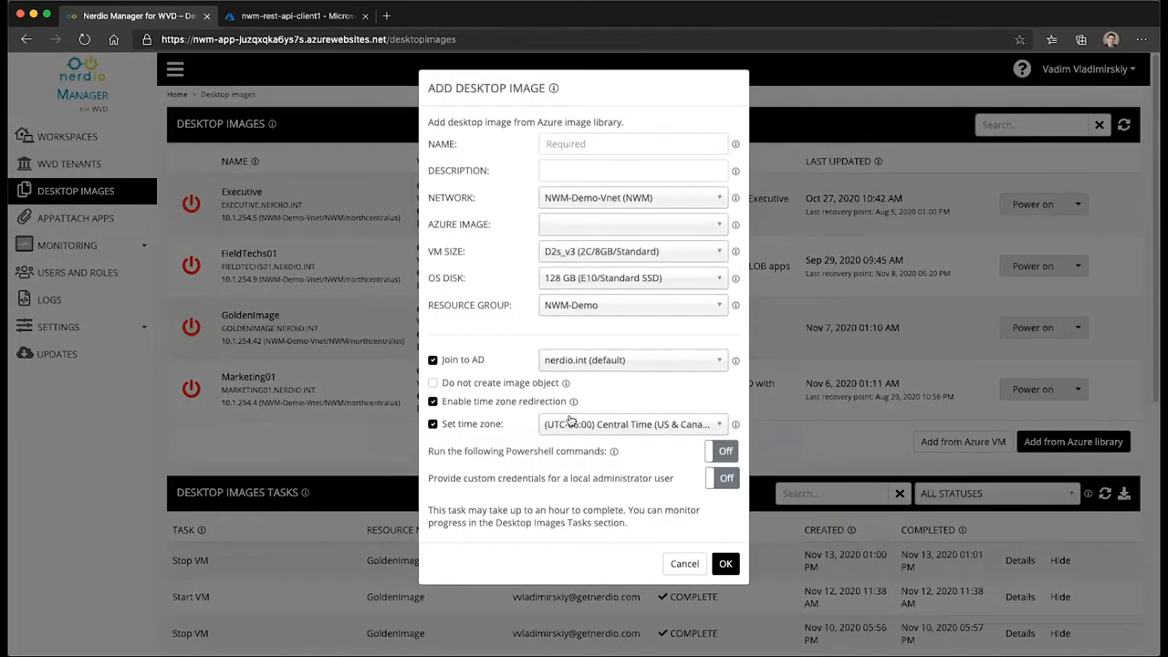
Turn on PowerShell commands for a new desktop image added from the Azure library.
click(721, 451)
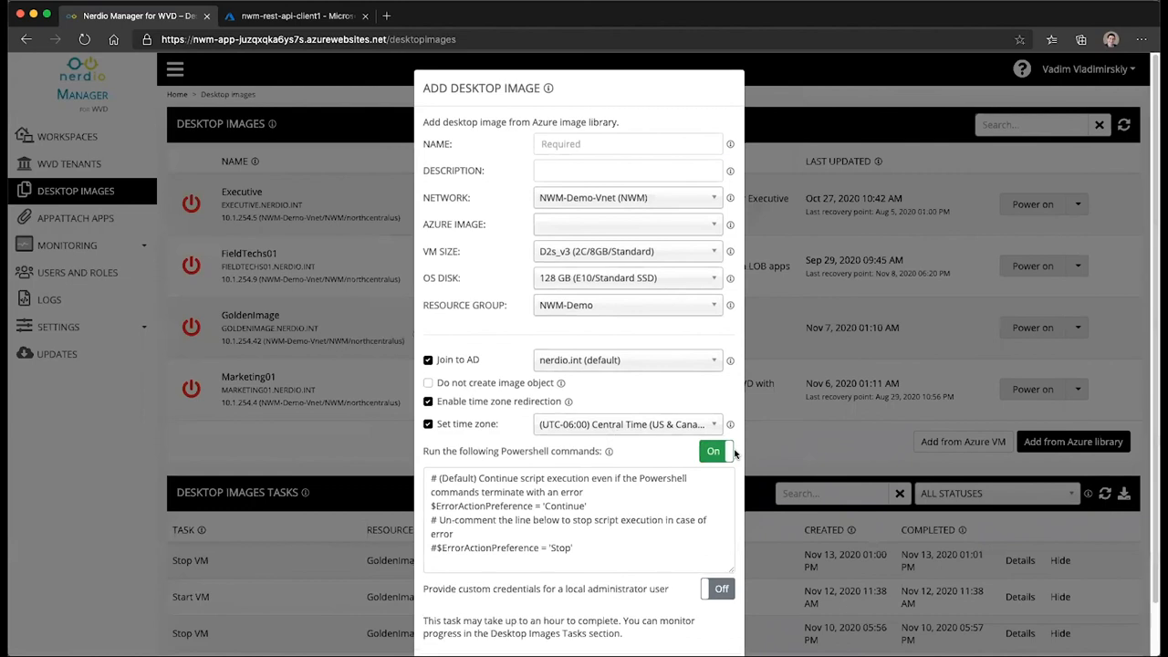